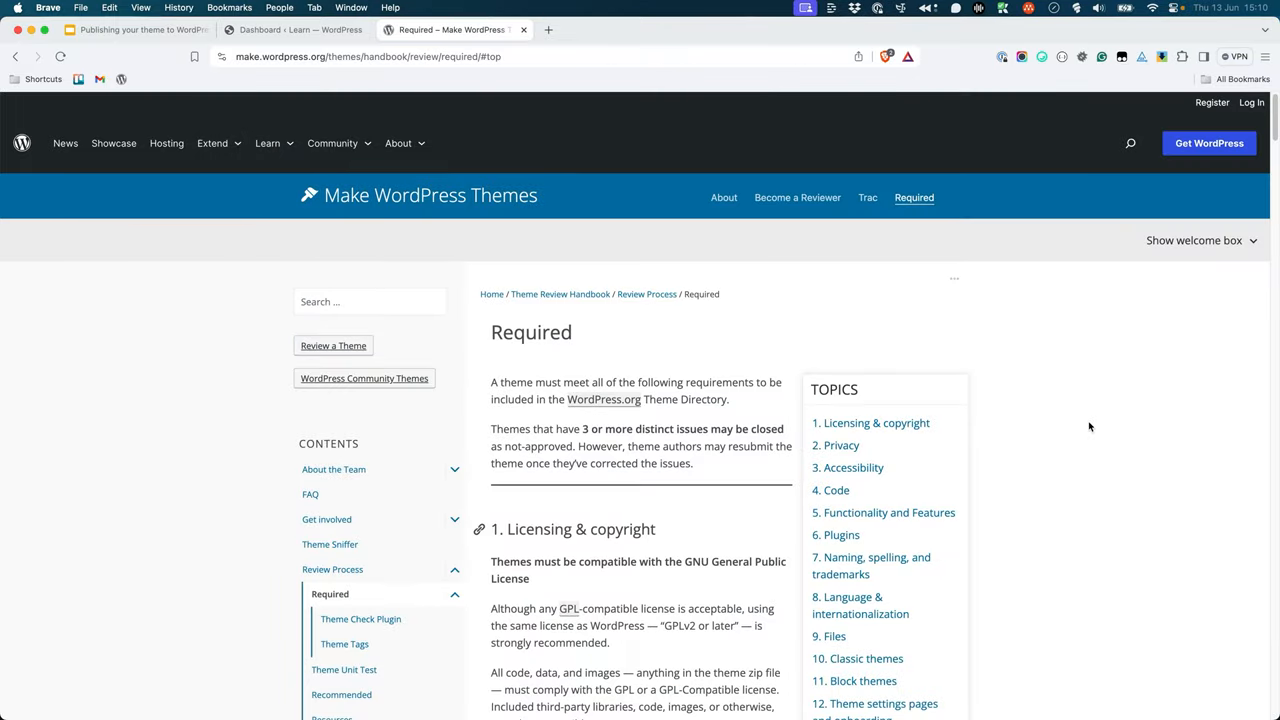
mouse_move(936, 447)
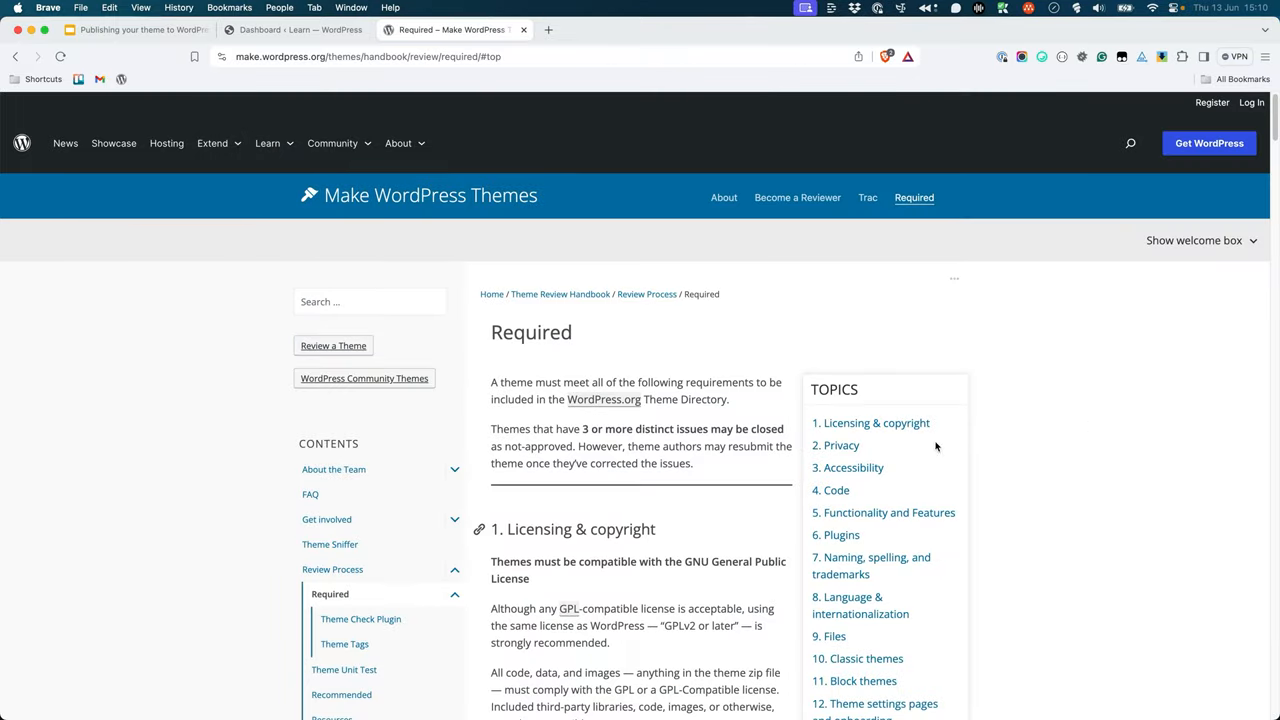
Jump to section 2. Privacy and read down through to 11. Block themes
click(840, 445)
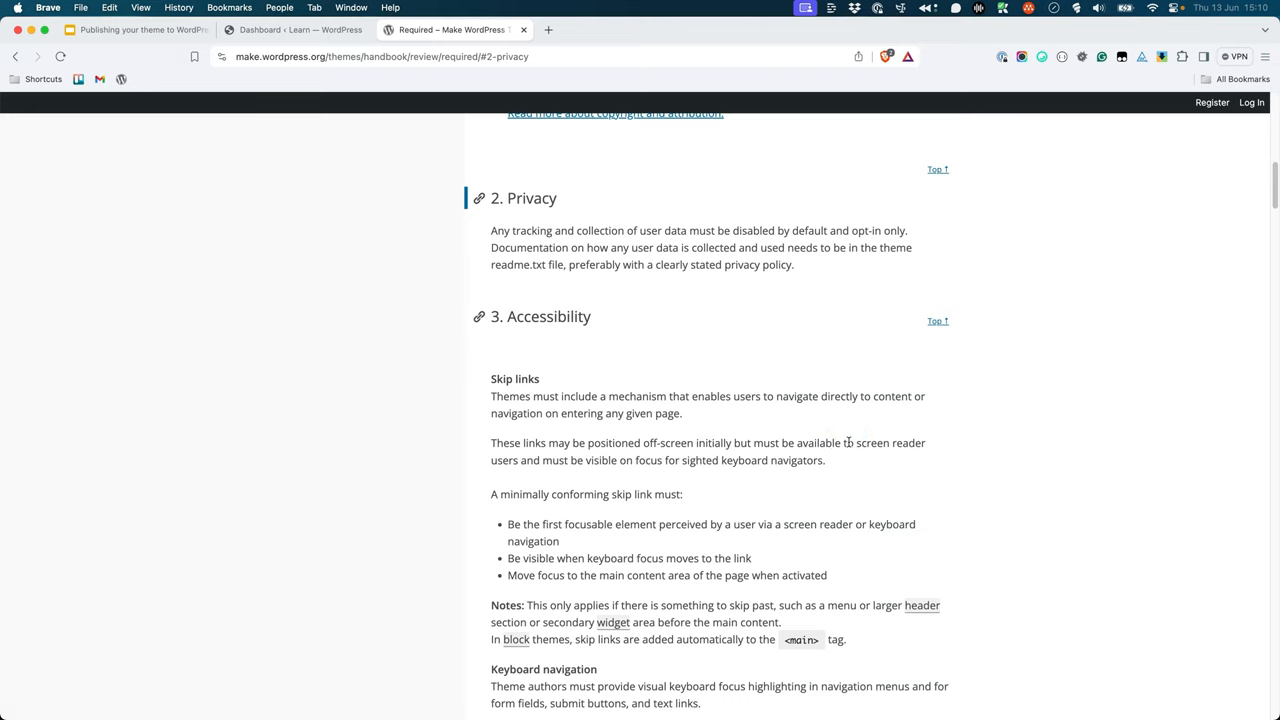
mouse_move(948, 194)
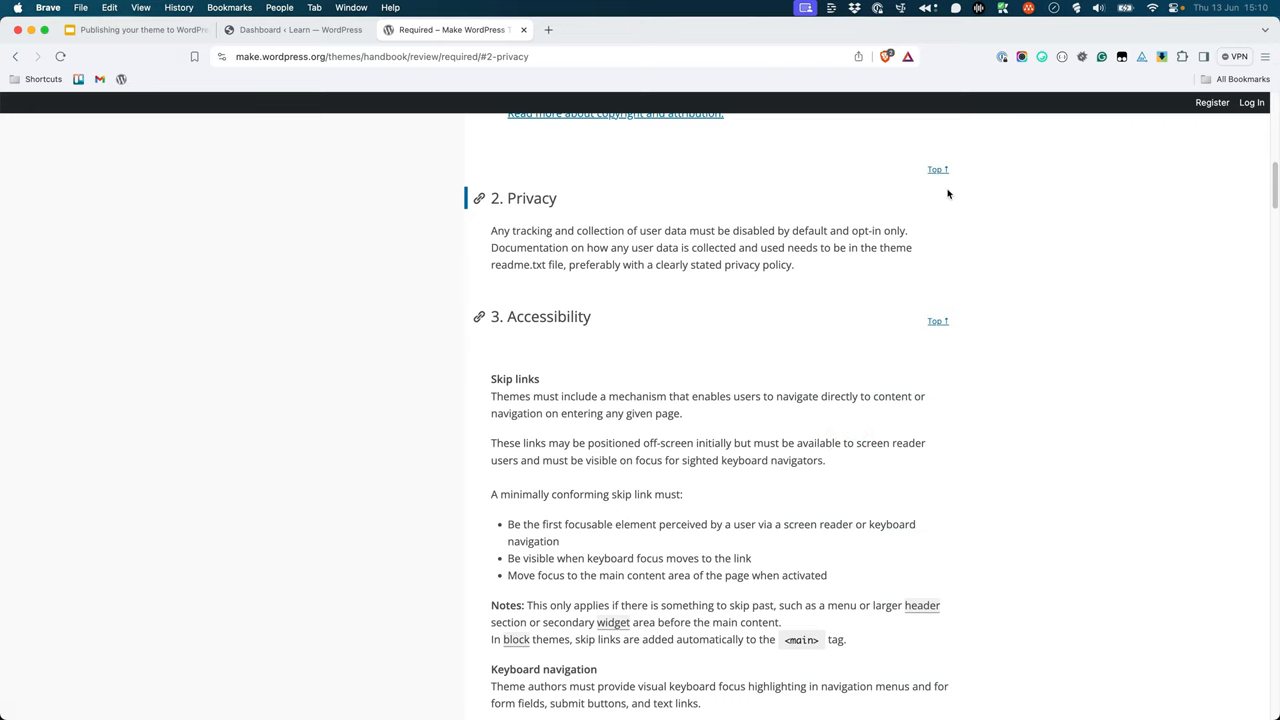
scroll(down, 3)
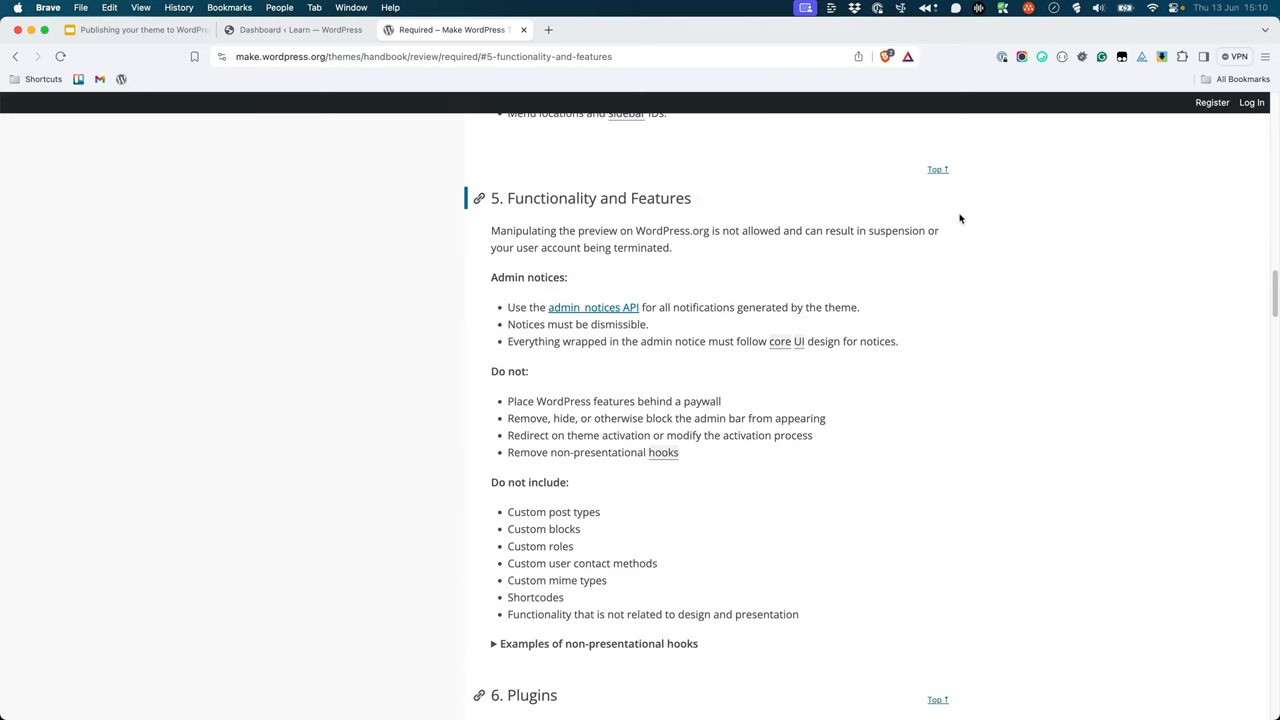
scroll(down, 3)
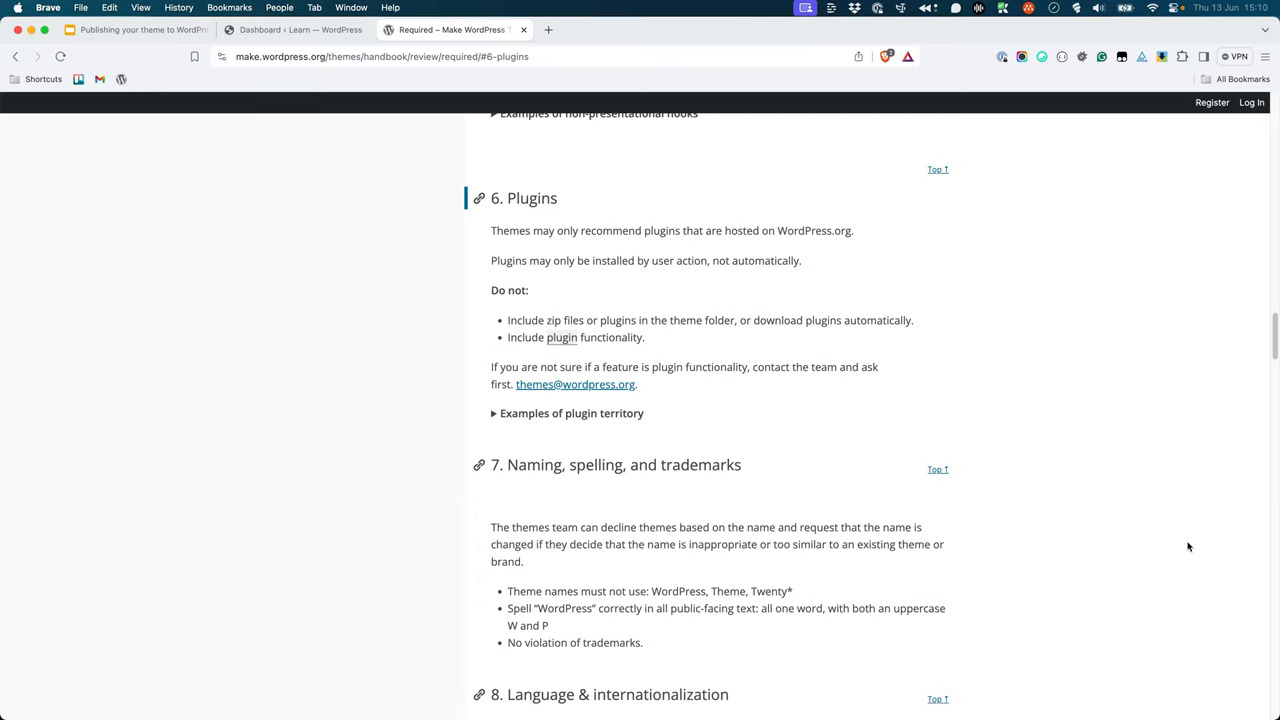
mouse_move(1104, 318)
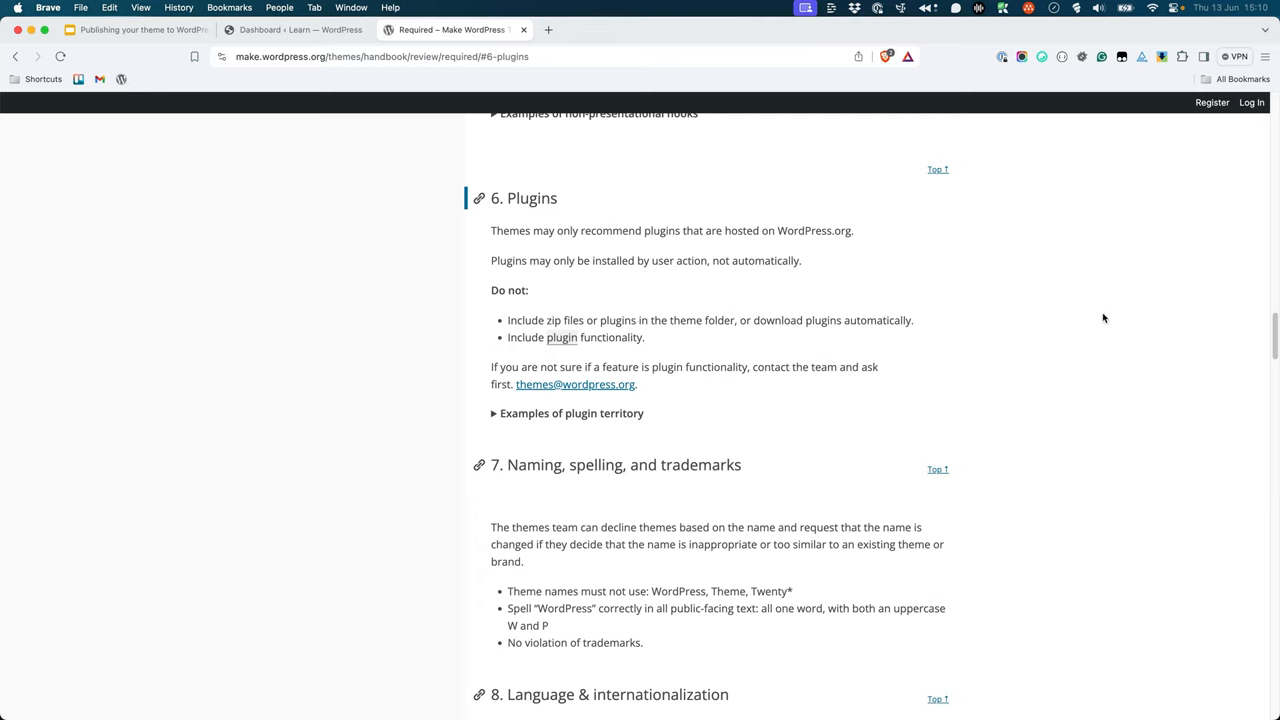
mouse_move(953, 176)
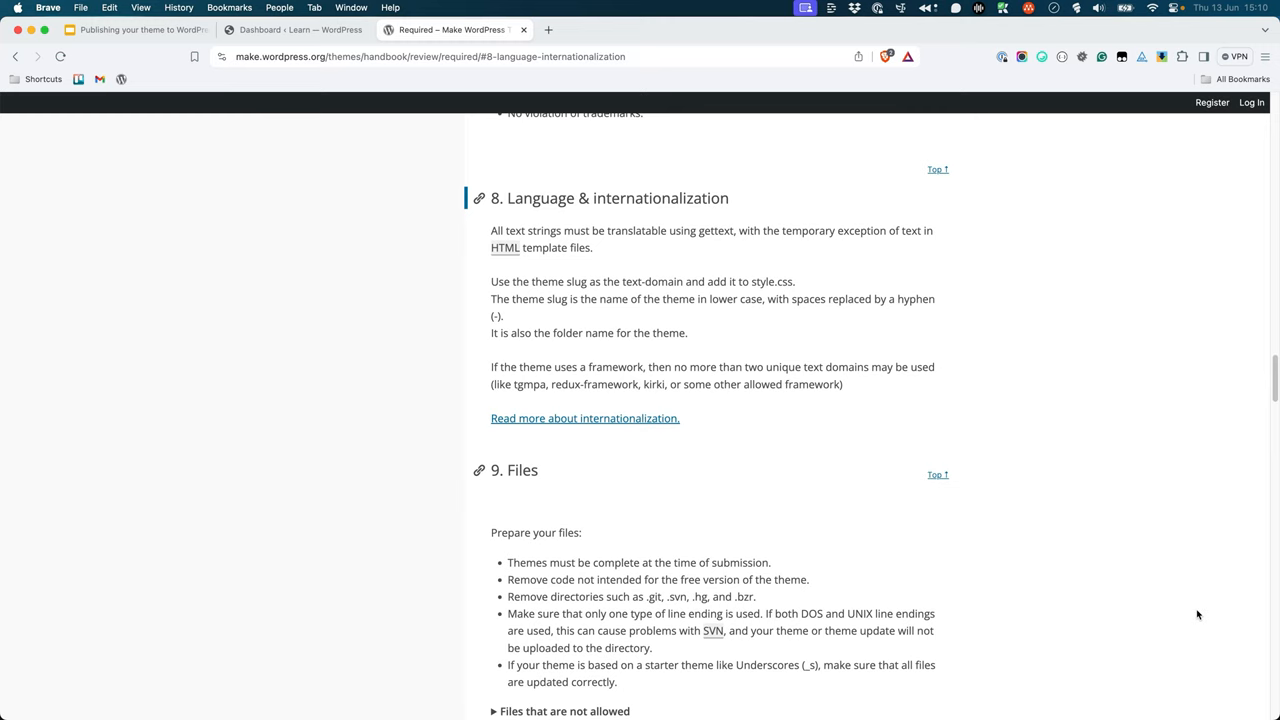
mouse_move(963, 208)
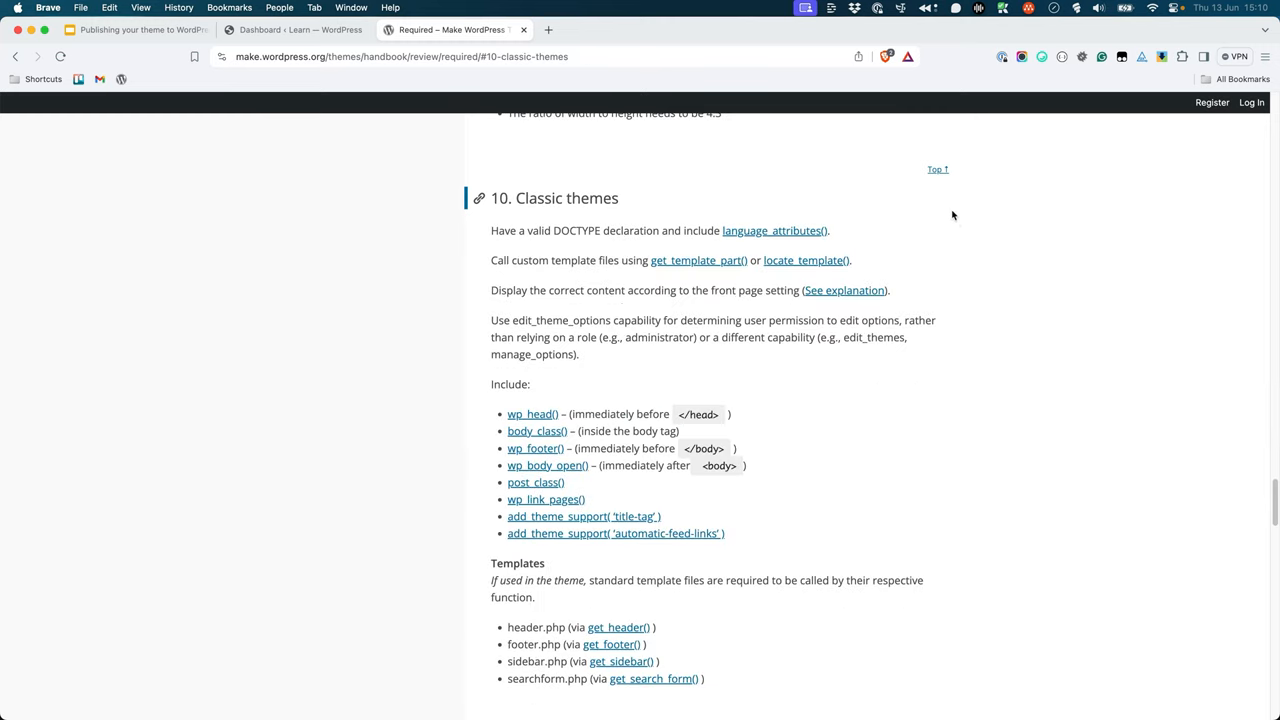
scroll(down, 3)
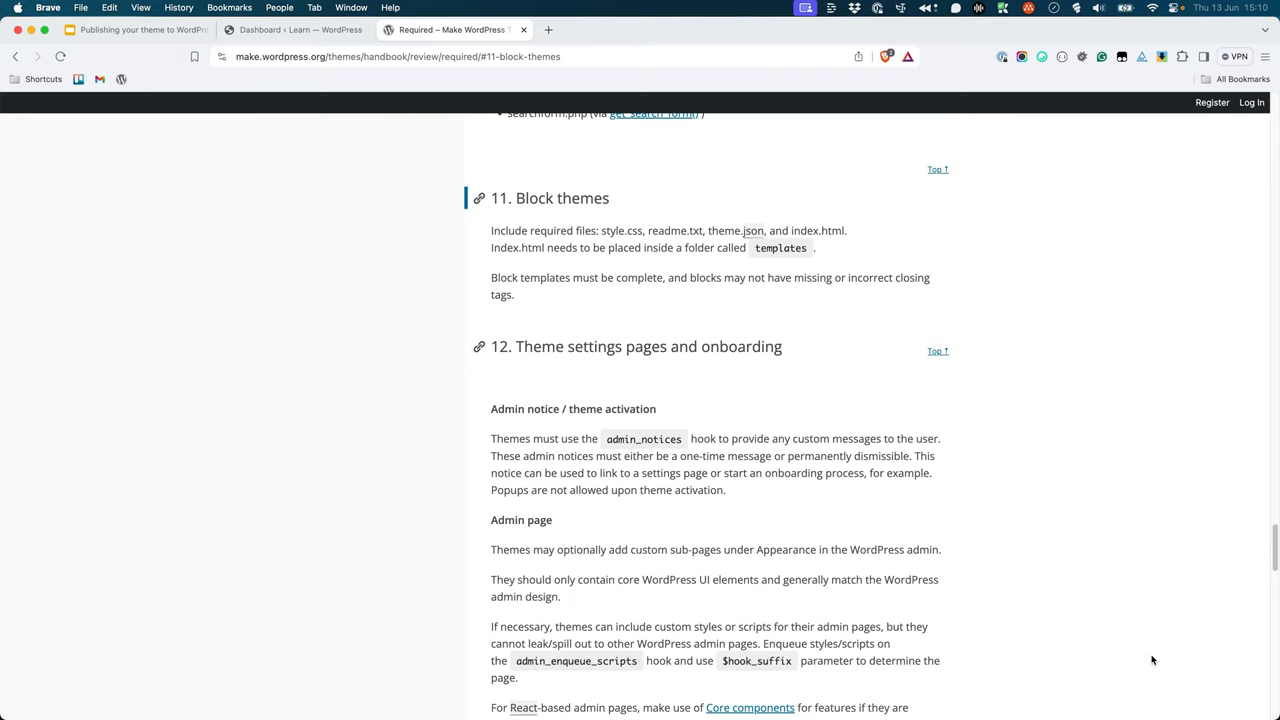
scroll(down, 3)
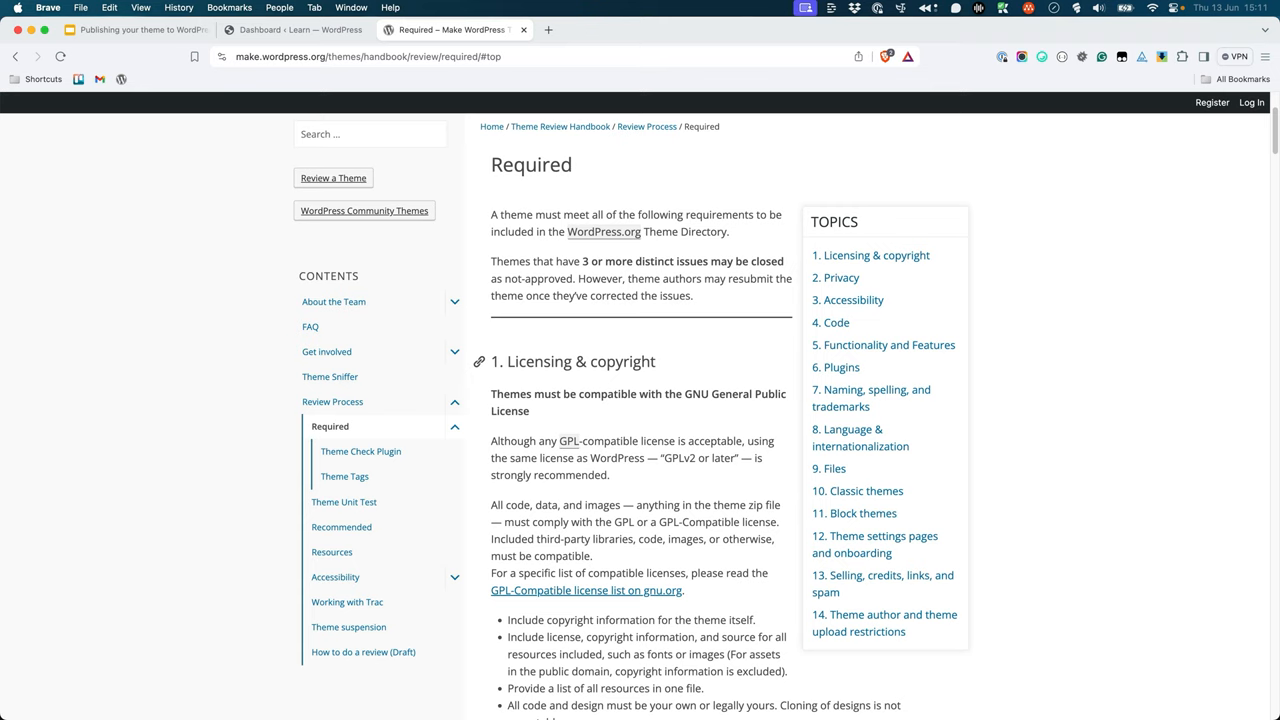
mouse_move(814, 183)
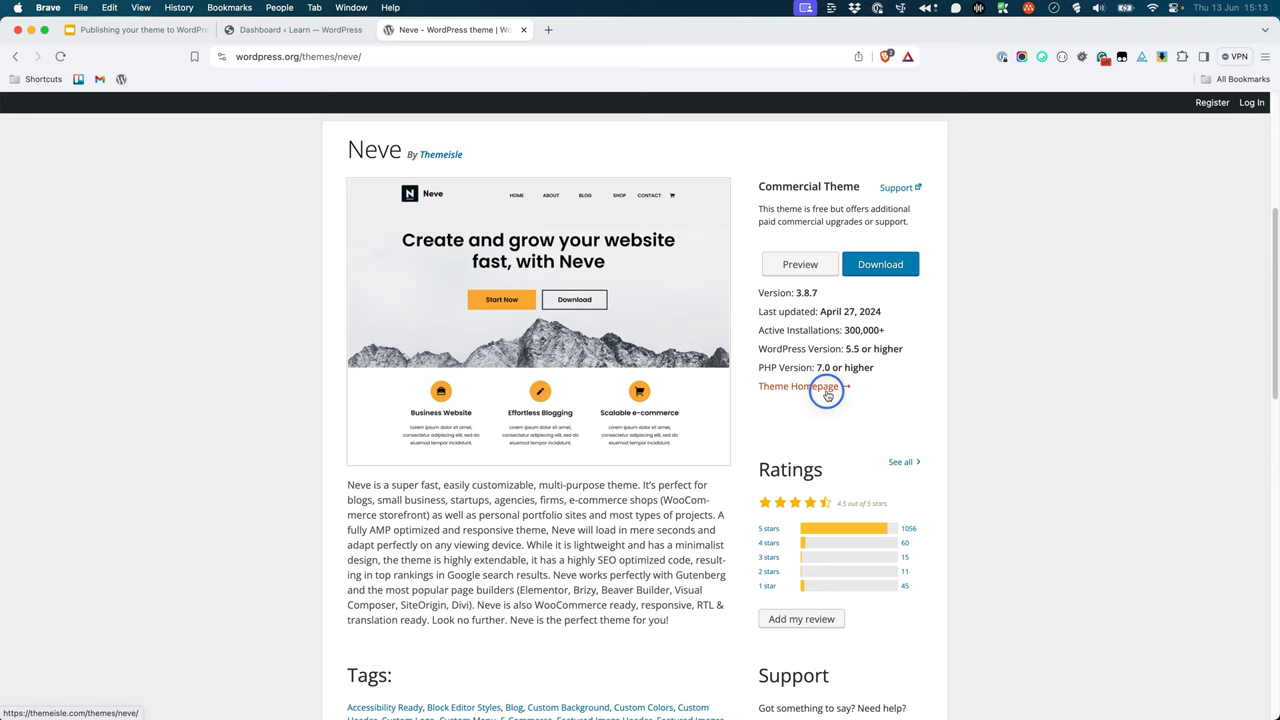
Follow Neve's 'Theme Homepage' link to the Themeisle site in a new tab
click(798, 386)
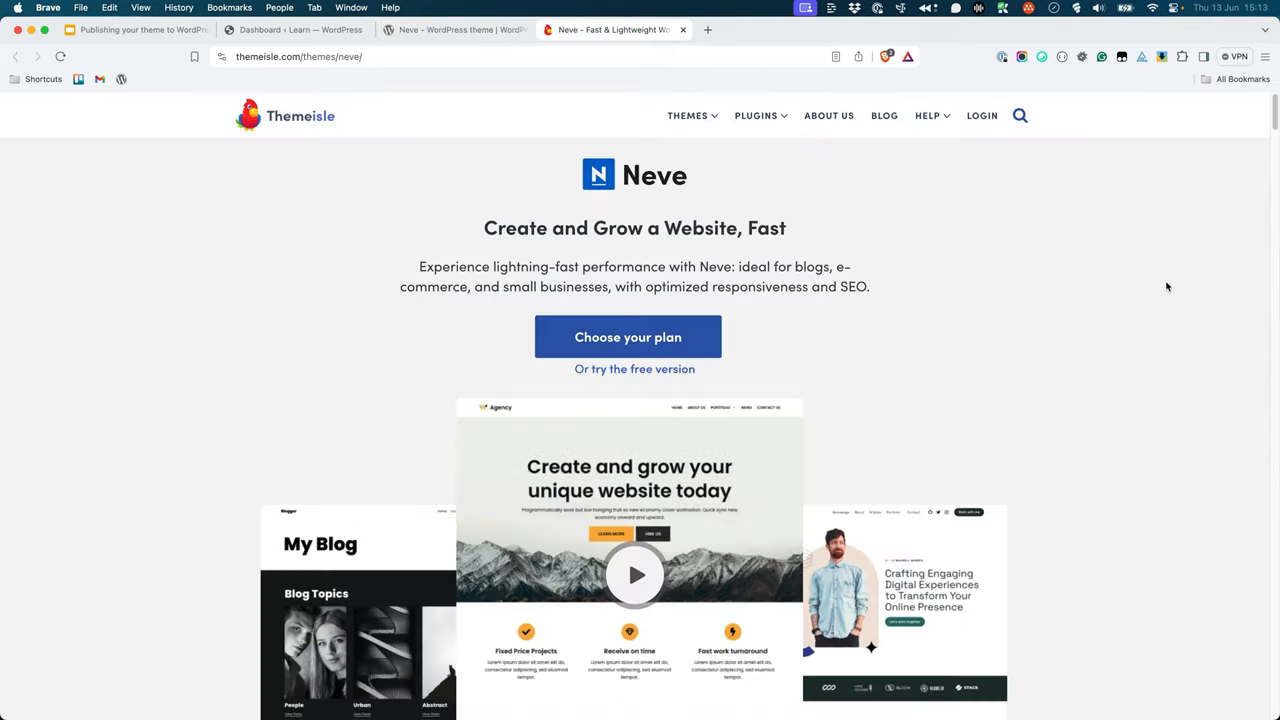